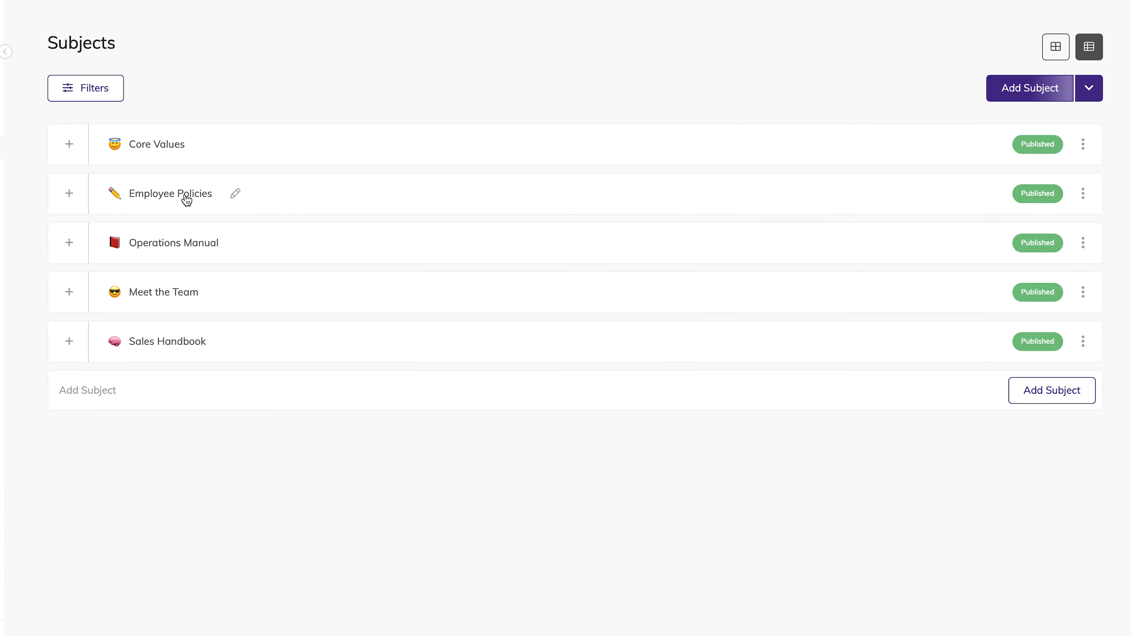
{"action": "left_click", "coordinate": [170, 194]}
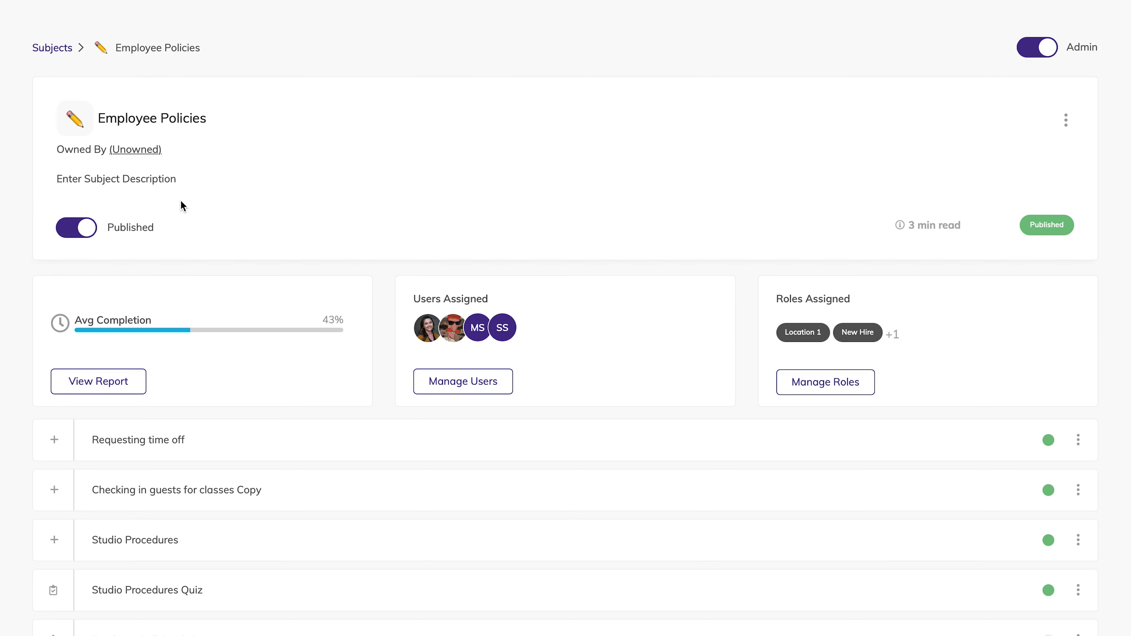
{"action": "left_click", "coordinate": [135, 149]}
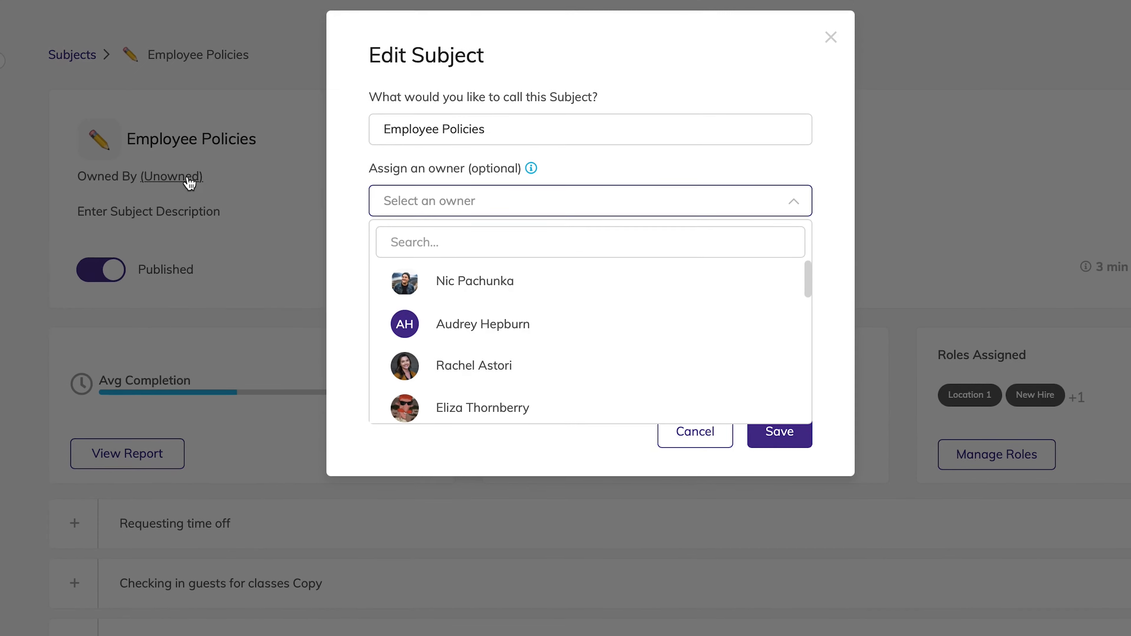
{"action": "left_click", "coordinate": [474, 366]}
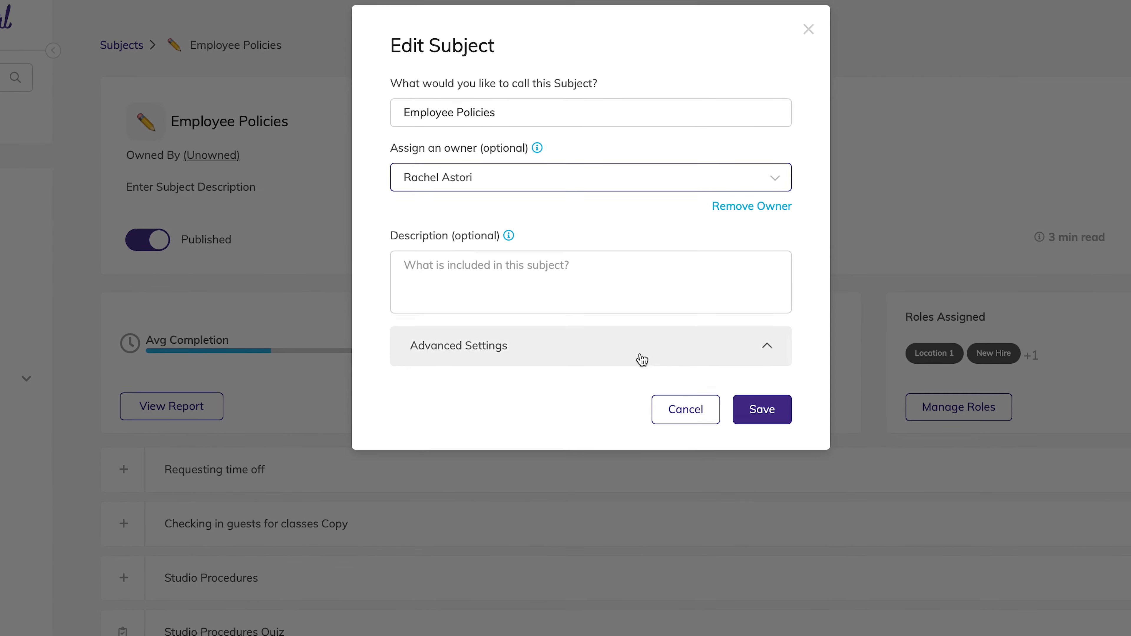